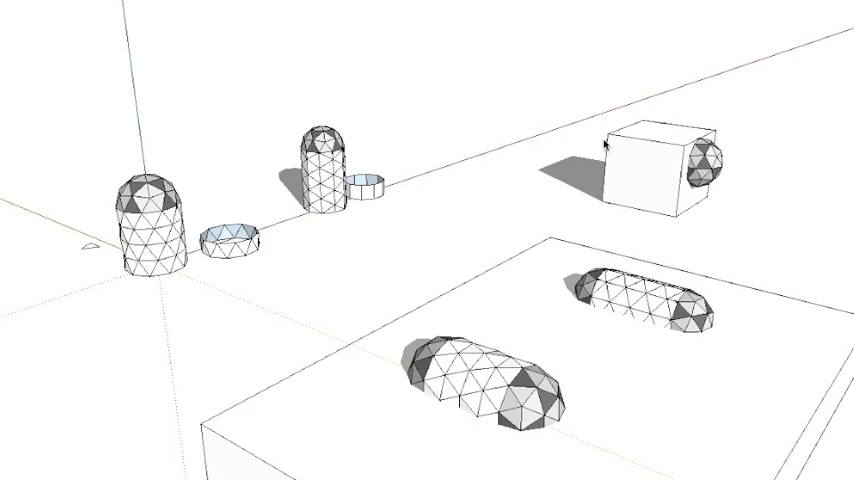
pyautogui.moveTo(392, 100)
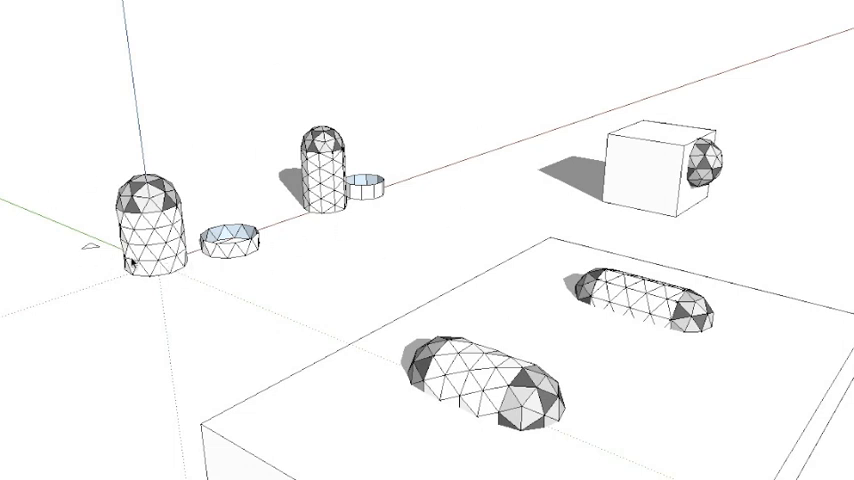
pyautogui.moveTo(156, 264)
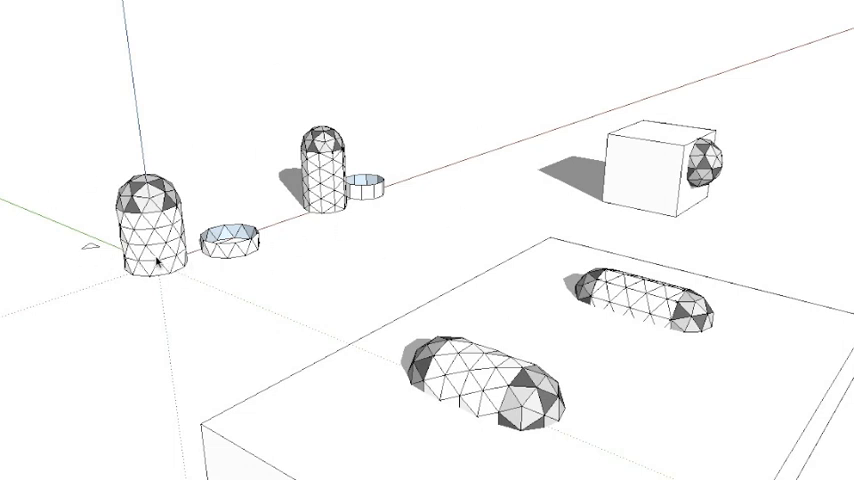
pyautogui.moveTo(184, 310)
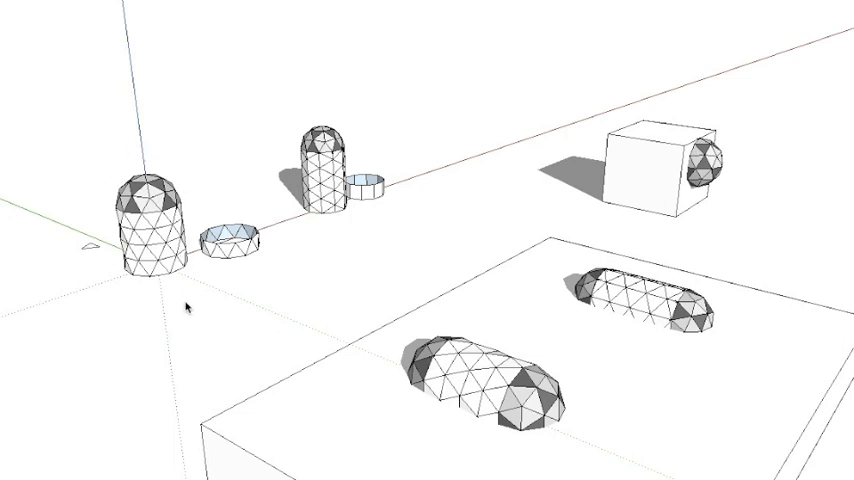
pyautogui.moveTo(356, 228)
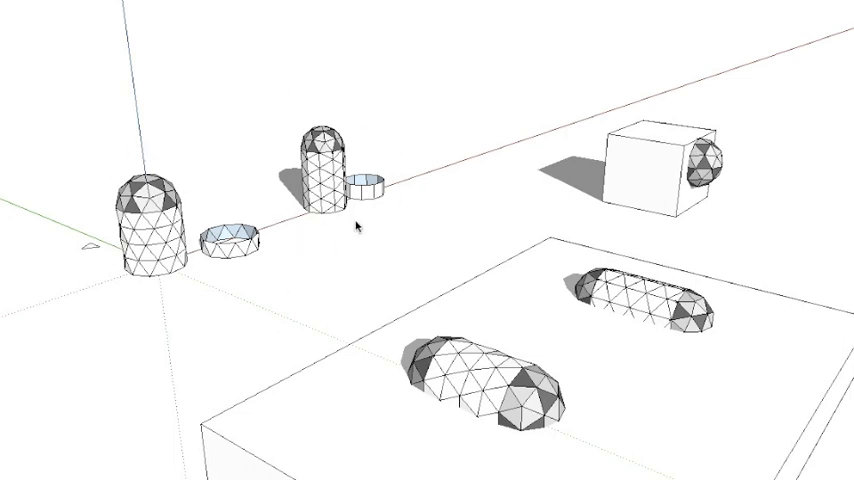
pyautogui.moveTo(164, 286)
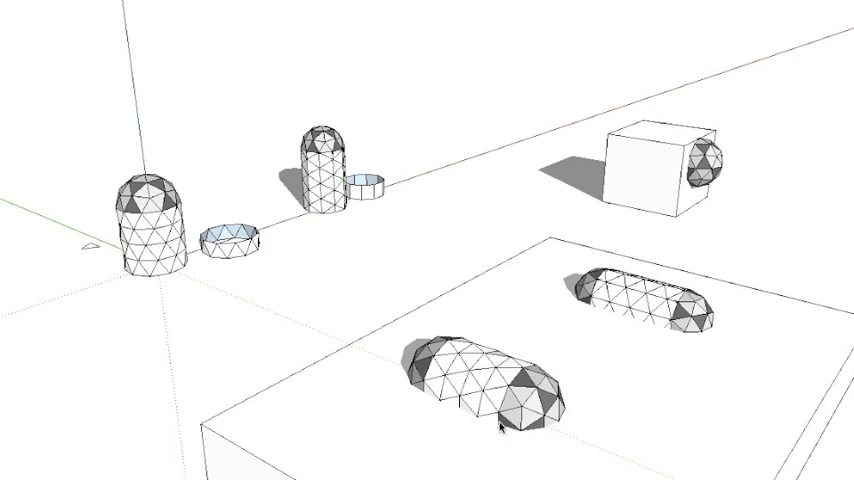
pyautogui.moveTo(376, 216)
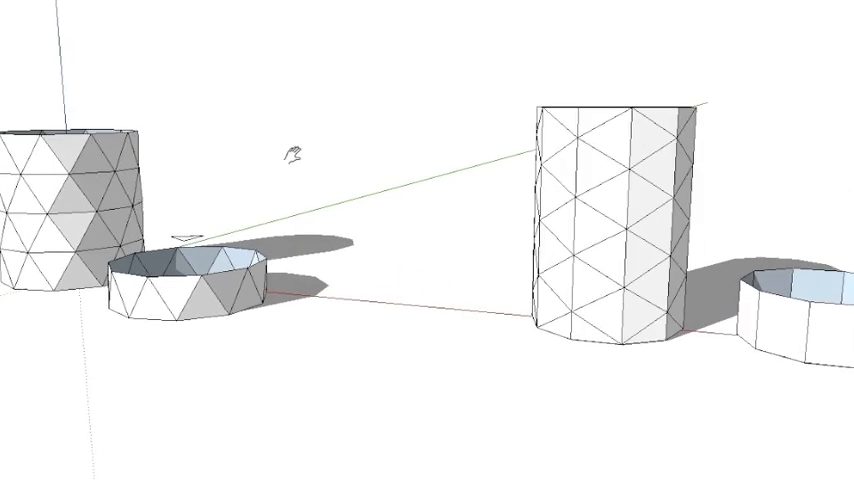
pyautogui.moveTo(264, 184)
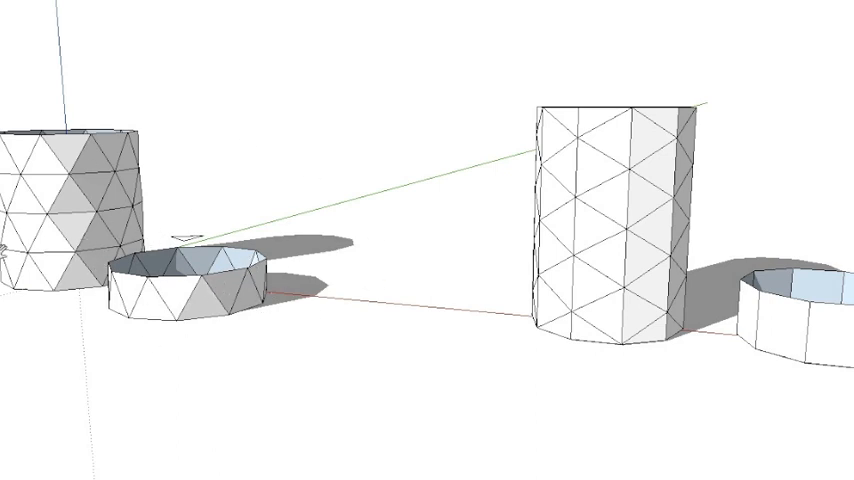
pyautogui.moveTo(160, 388)
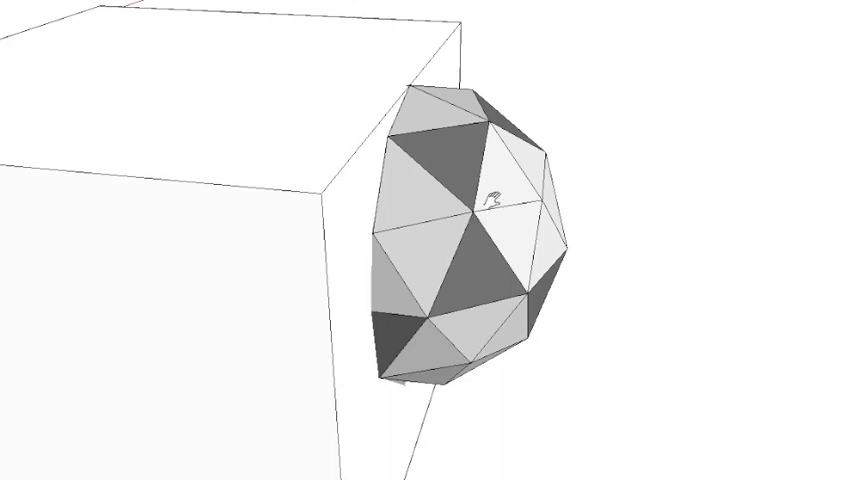
pyautogui.moveTo(284, 216)
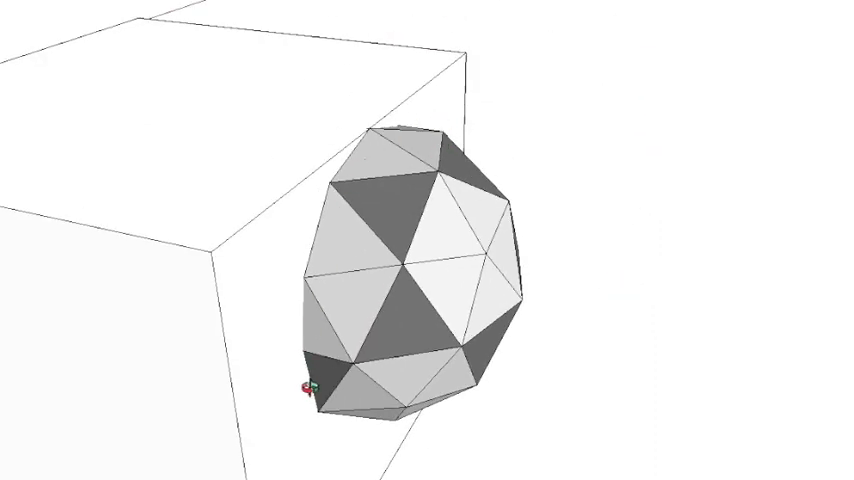
pyautogui.moveTo(424, 216)
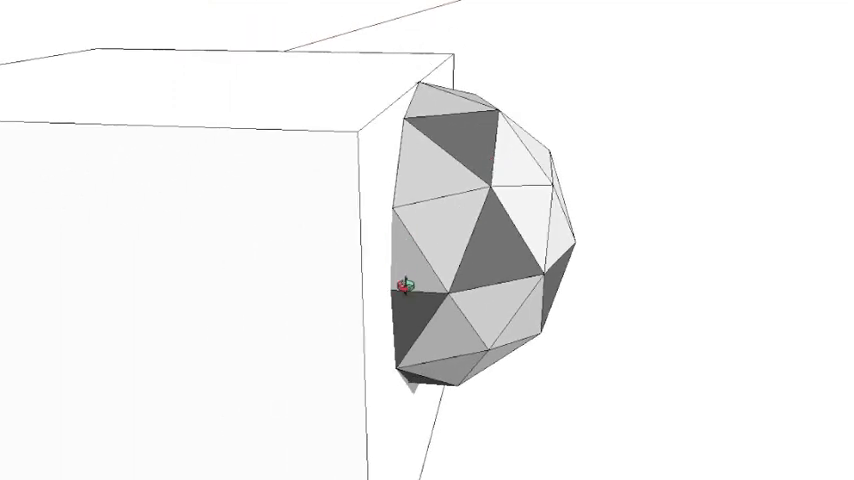
pyautogui.moveTo(616, 160)
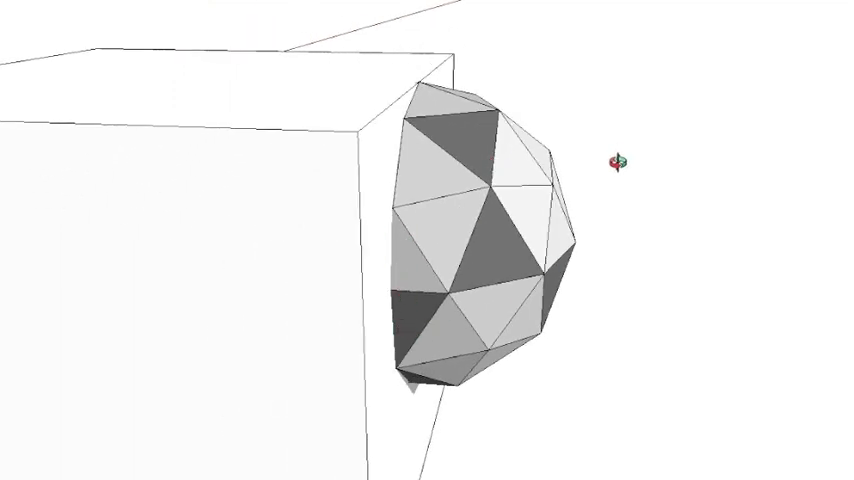
# - Orbit the dome cut by the cube to view its triangulated shell from another side
pyautogui.moveTo(612, 160); pyautogui.dragTo(240, 220)
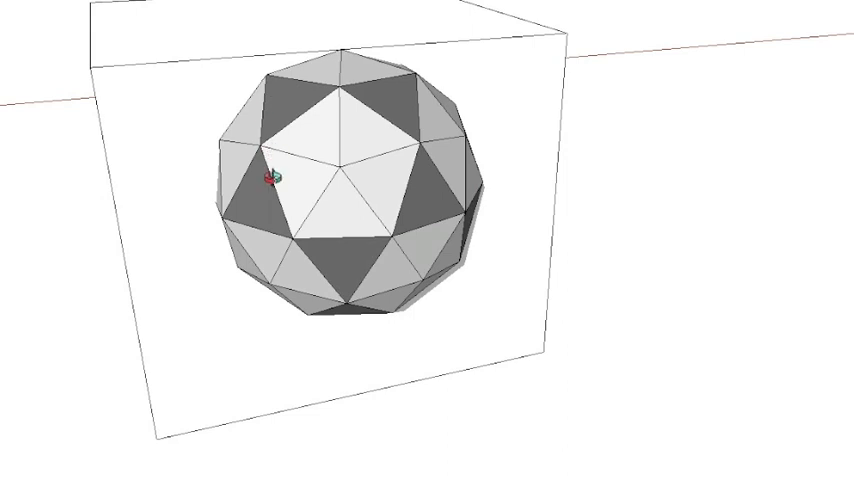
pyautogui.moveTo(466, 164)
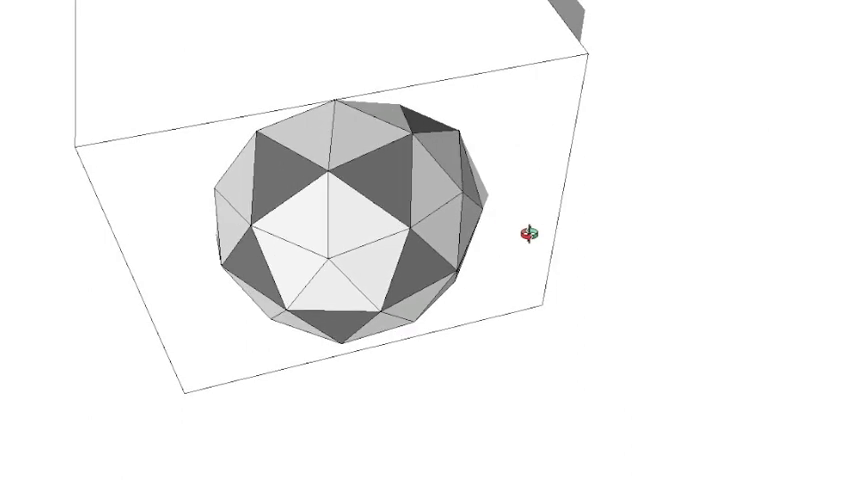
pyautogui.moveTo(362, 182)
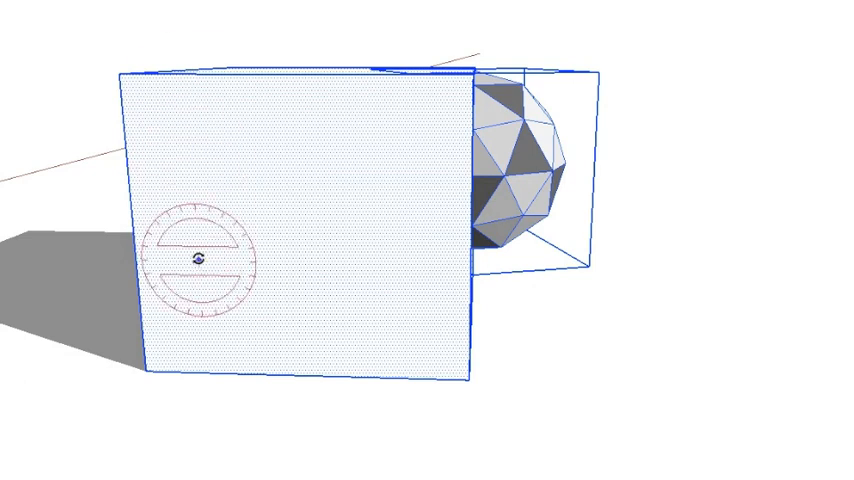
pyautogui.moveTo(272, 228)
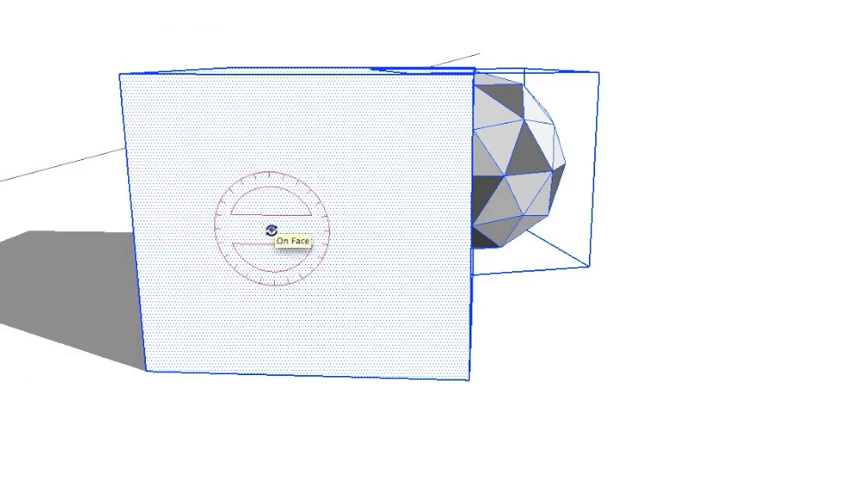
pyautogui.moveTo(748, 232)
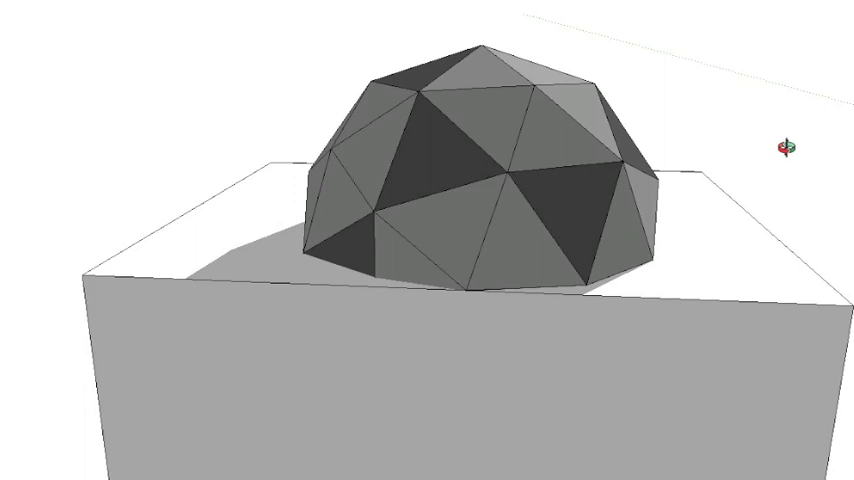
# - Orbit around the half-dome on the cube's top face to show its uneven base
pyautogui.moveTo(784, 140); pyautogui.dragTo(570, 136)
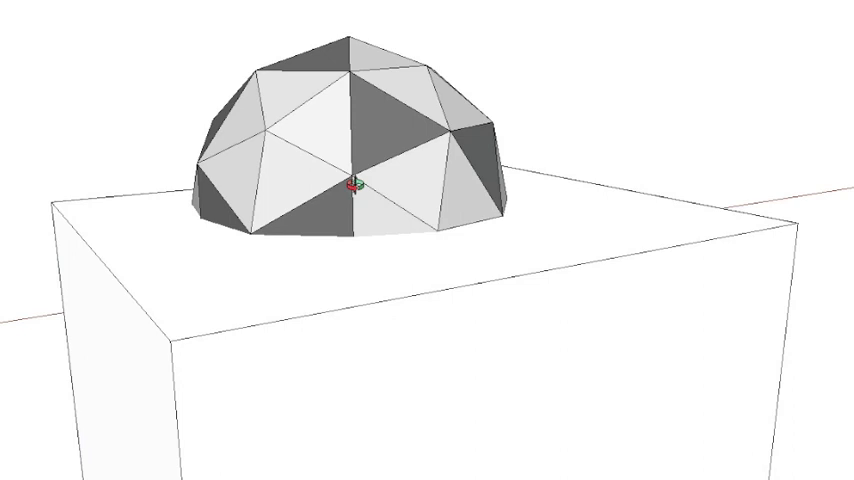
pyautogui.moveTo(120, 86)
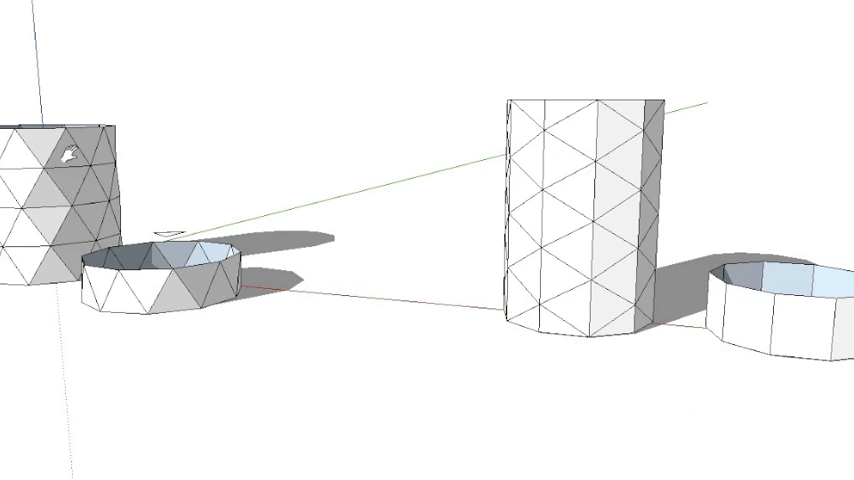
pyautogui.moveTo(600, 194)
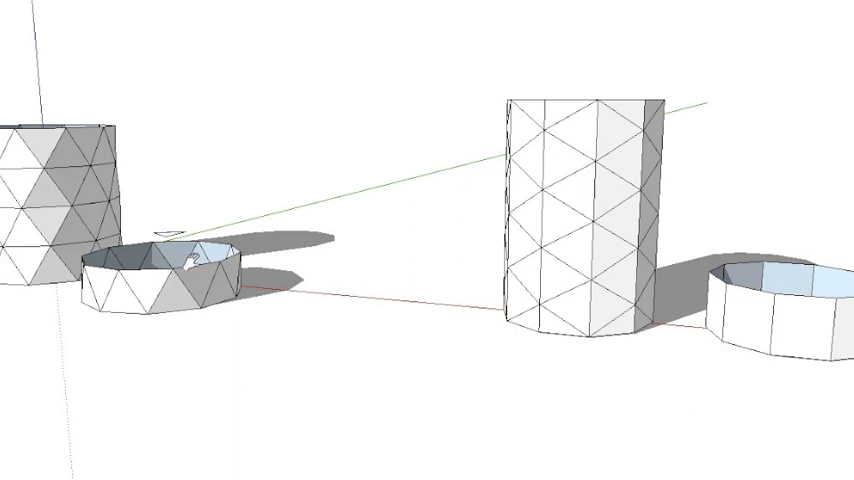
pyautogui.moveTo(350, 10)
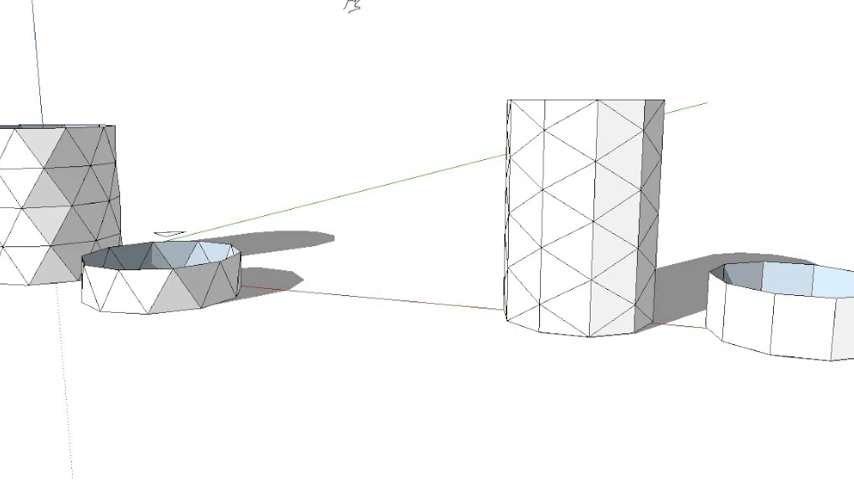
pyautogui.moveTo(350, 8)
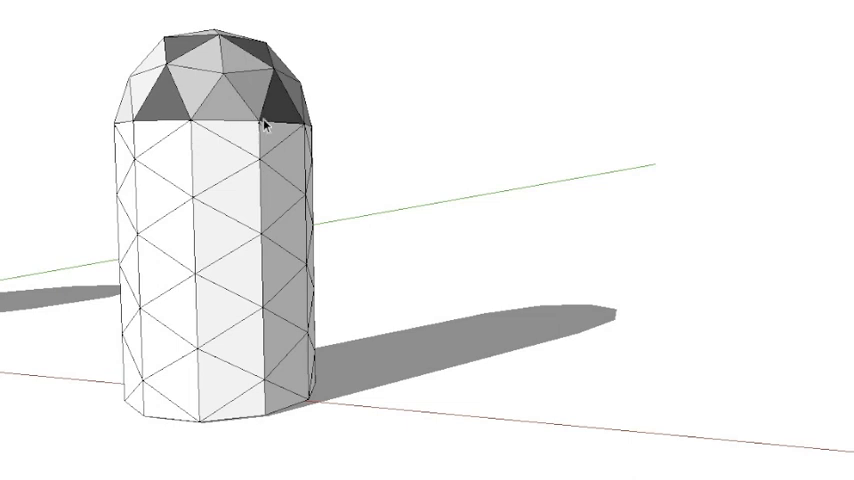
pyautogui.moveTo(248, 166)
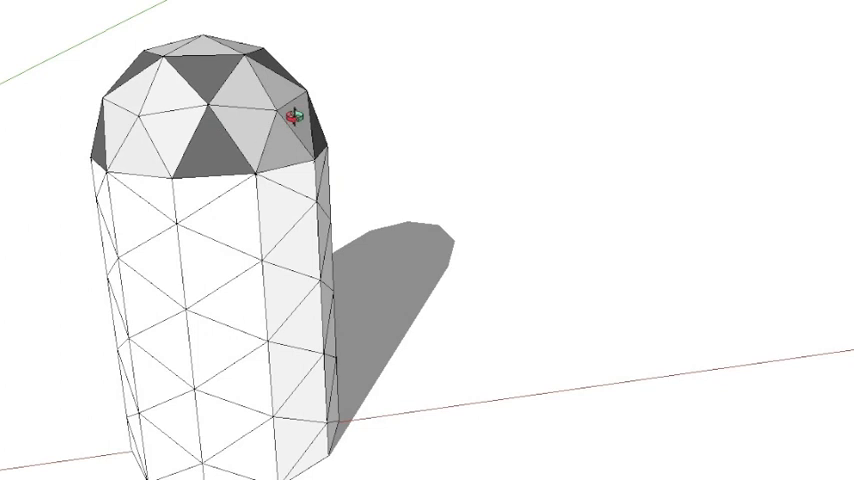
pyautogui.moveTo(270, 96)
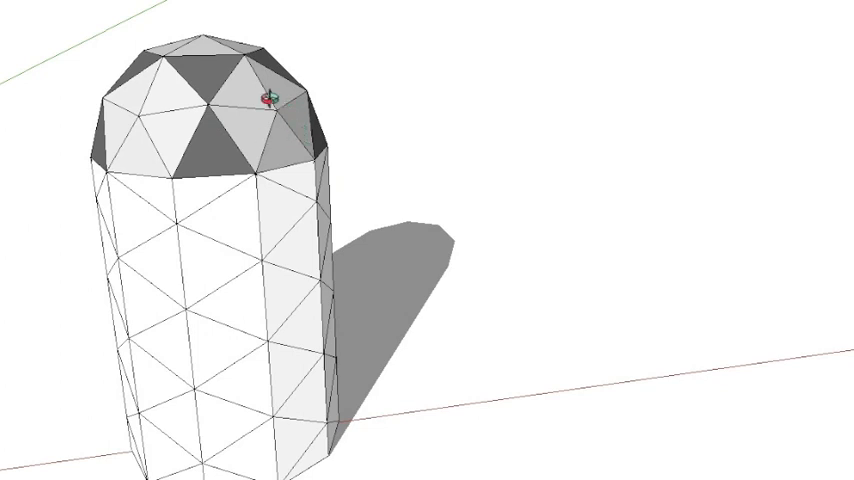
pyautogui.moveTo(230, 140)
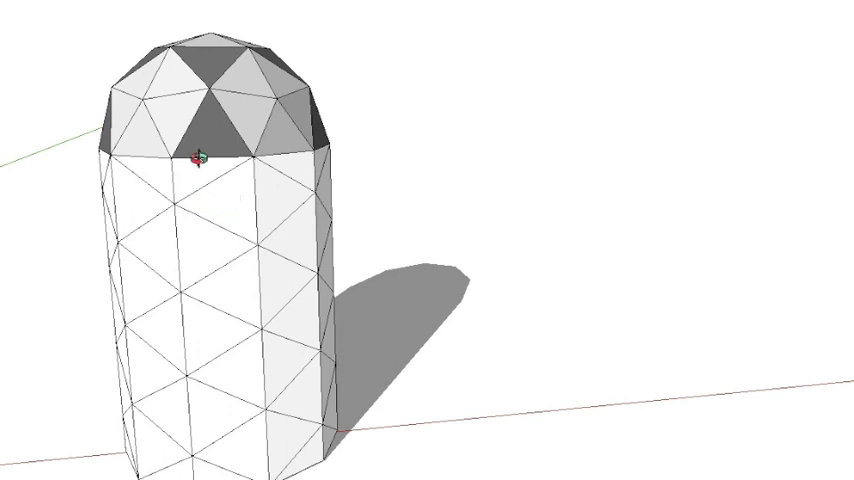
pyautogui.moveTo(416, 88)
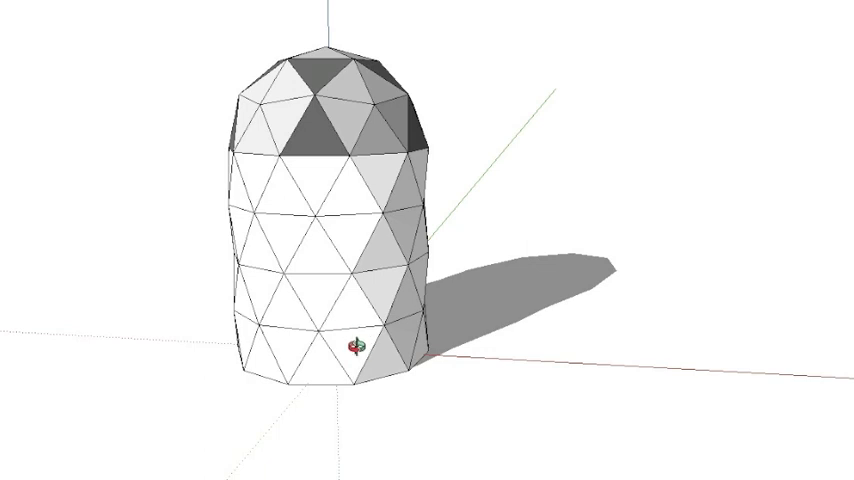
pyautogui.moveTo(424, 356)
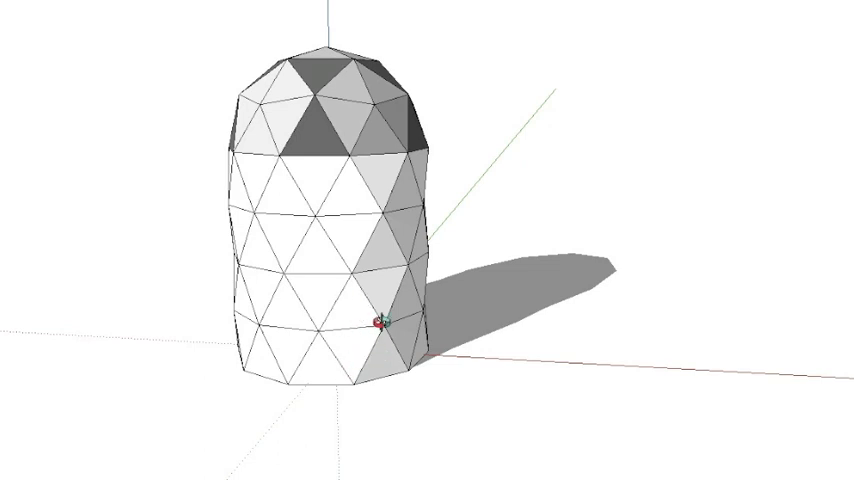
pyautogui.moveTo(390, 388)
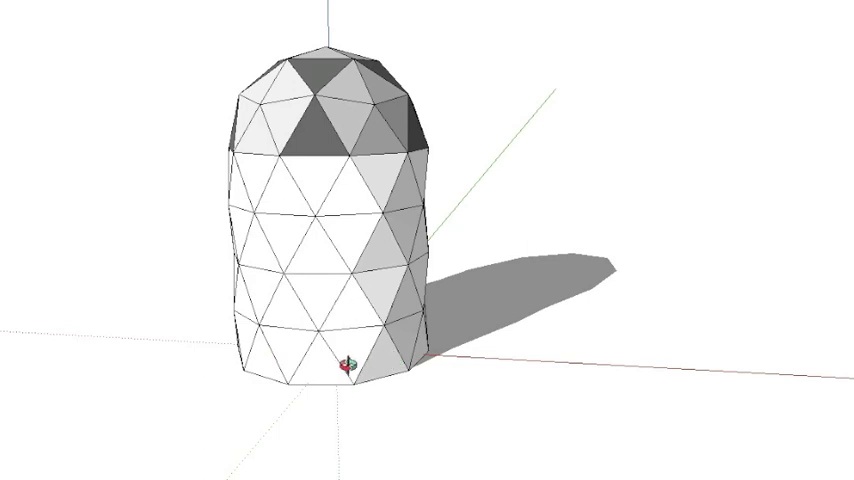
pyautogui.moveTo(352, 310)
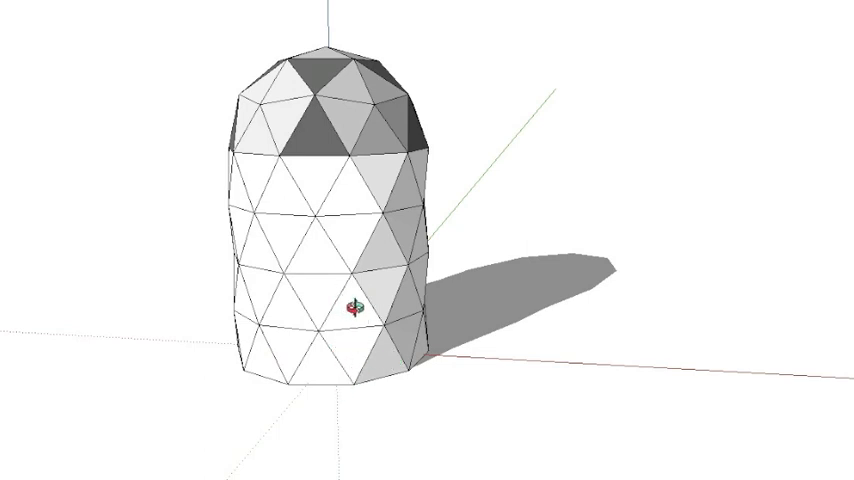
pyautogui.moveTo(372, 336)
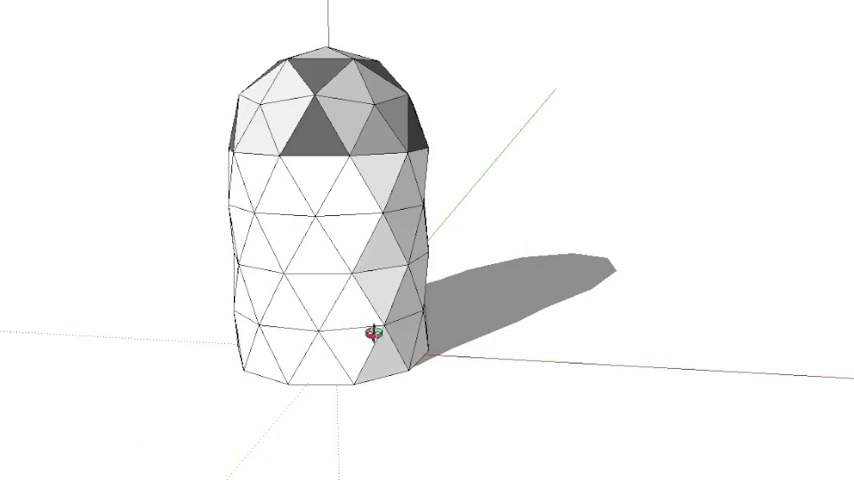
pyautogui.moveTo(318, 222)
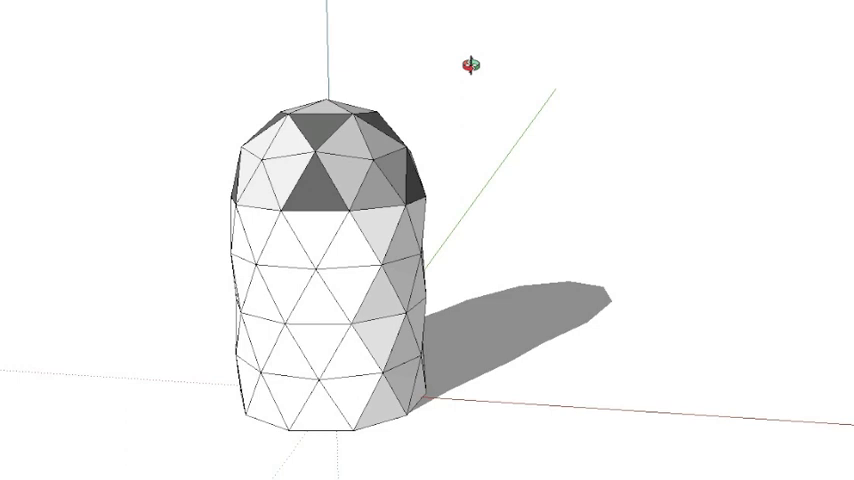
pyautogui.moveTo(628, 4)
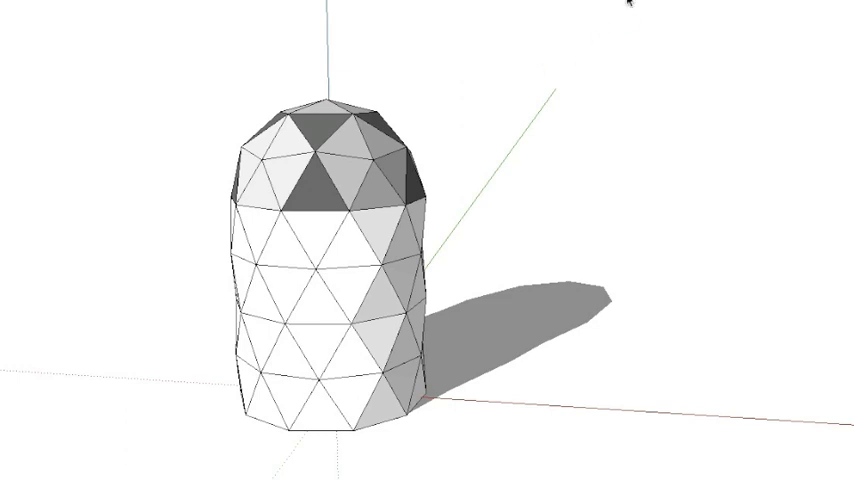
pyautogui.moveTo(628, 4)
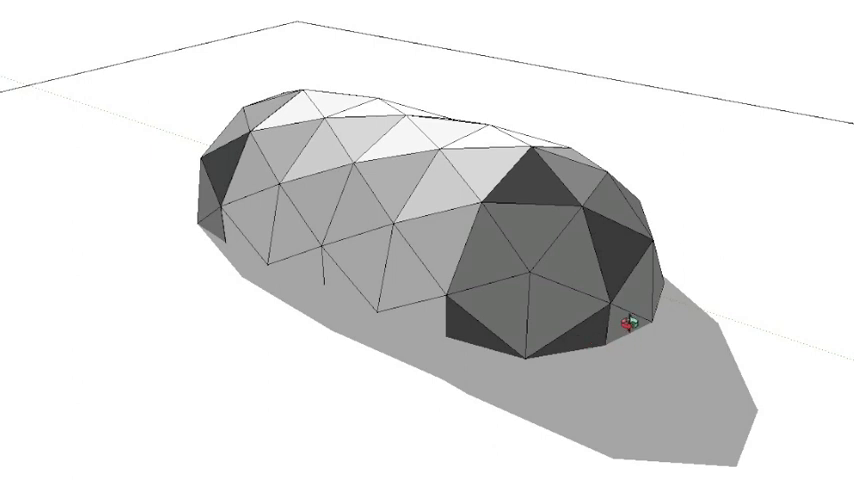
pyautogui.moveTo(570, 256)
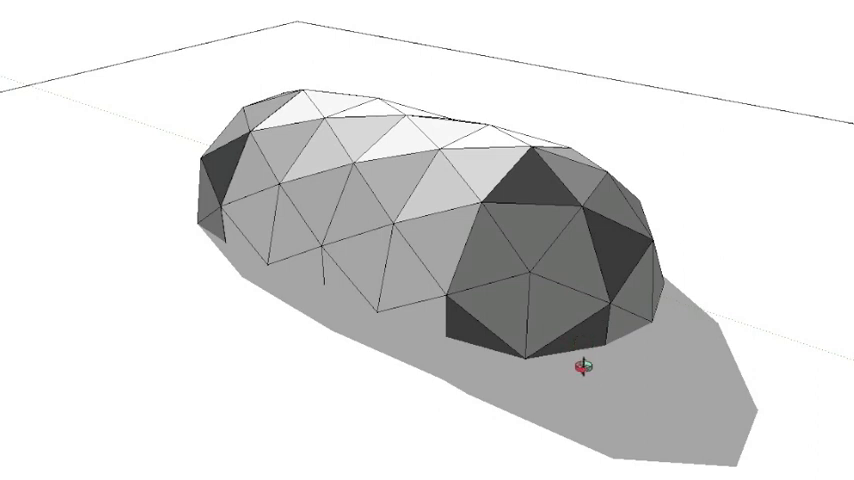
pyautogui.moveTo(424, 312)
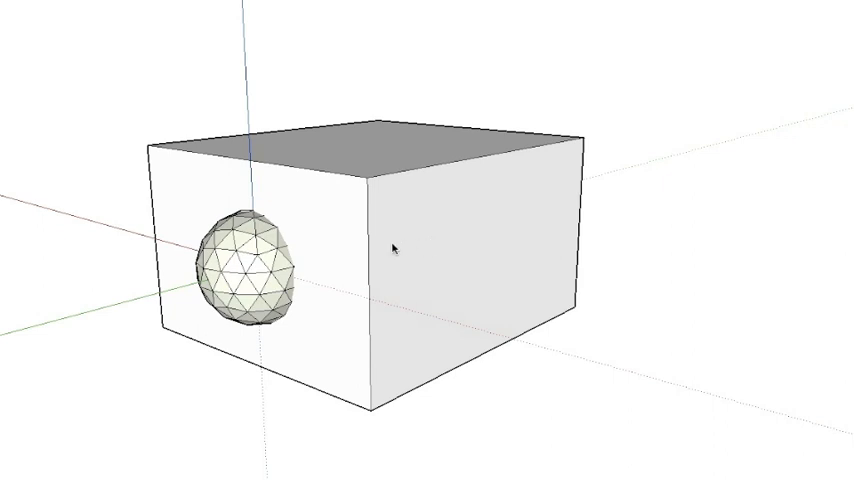
pyautogui.moveTo(232, 260)
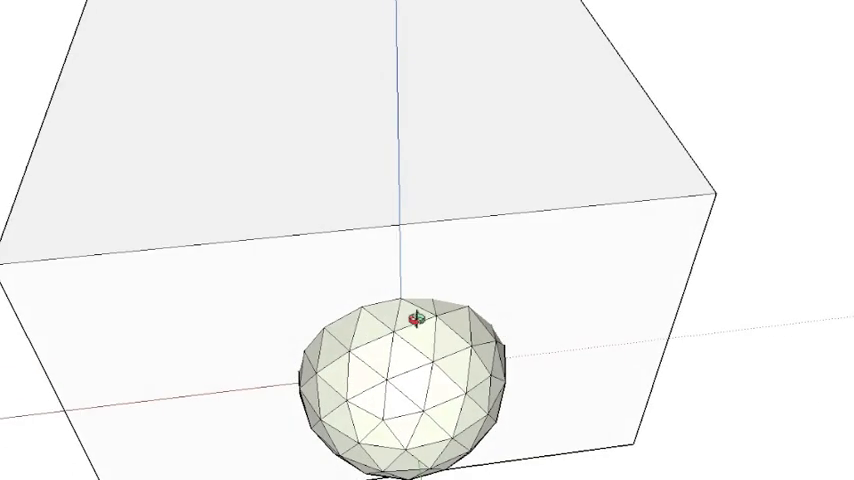
pyautogui.moveTo(330, 324)
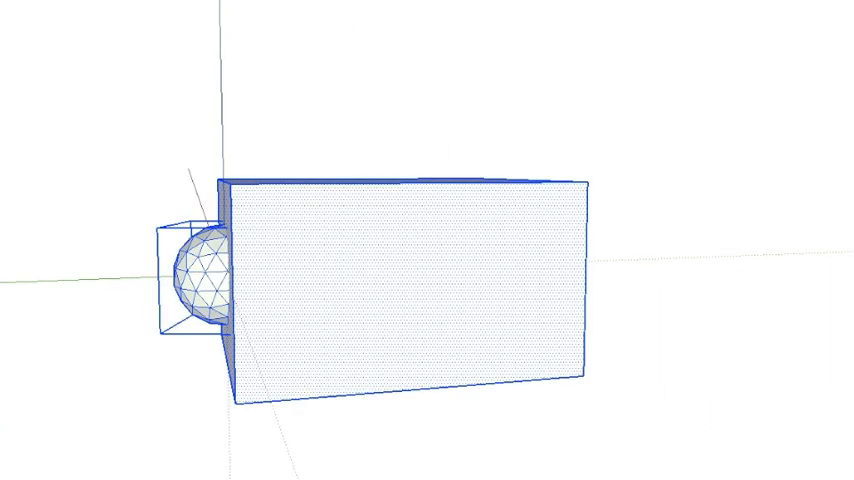
pyautogui.moveTo(356, 320)
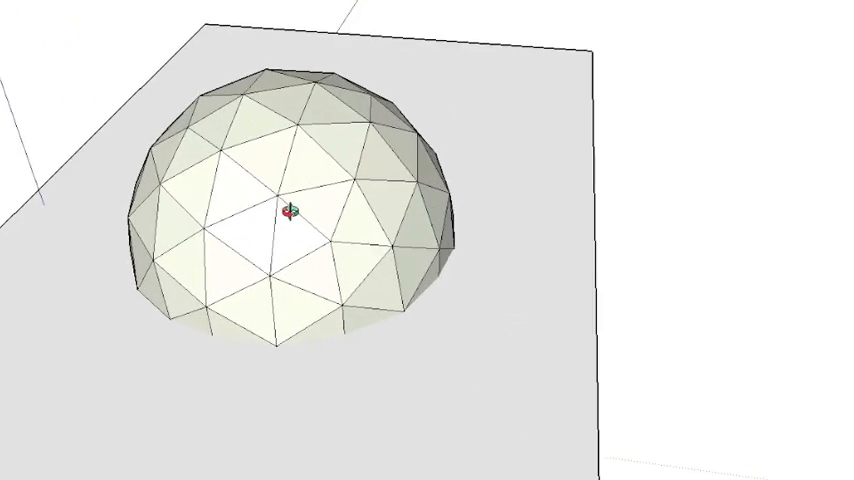
pyautogui.moveTo(304, 284)
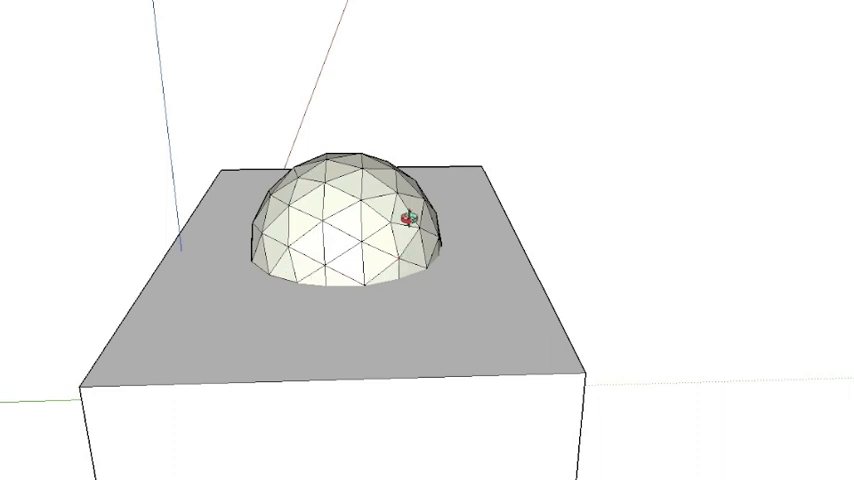
pyautogui.moveTo(362, 288)
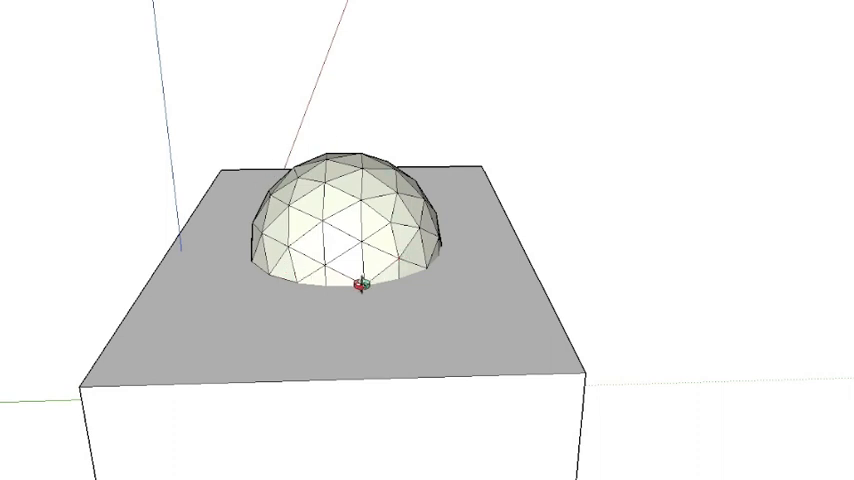
pyautogui.moveTo(298, 288)
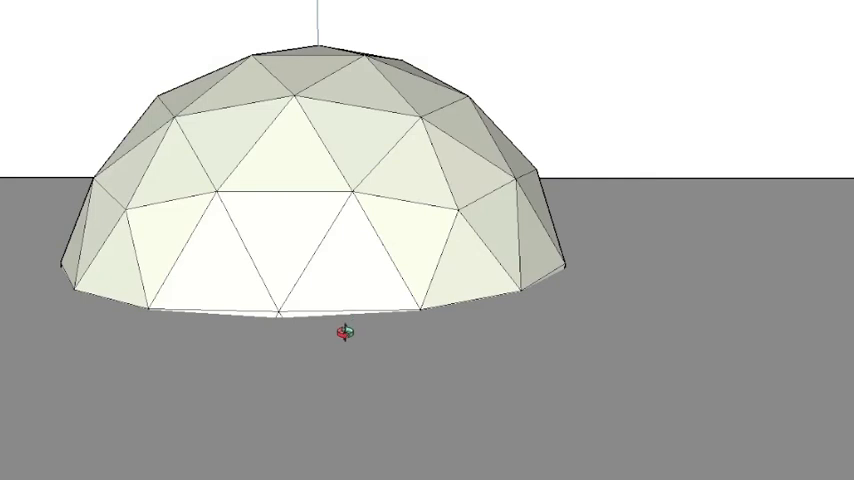
pyautogui.moveTo(344, 336); pyautogui.dragTo(390, 324)
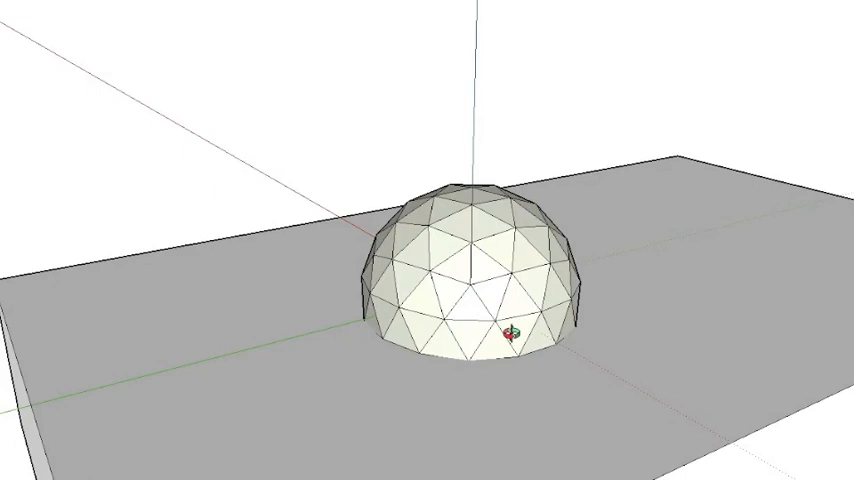
pyautogui.moveTo(366, 266)
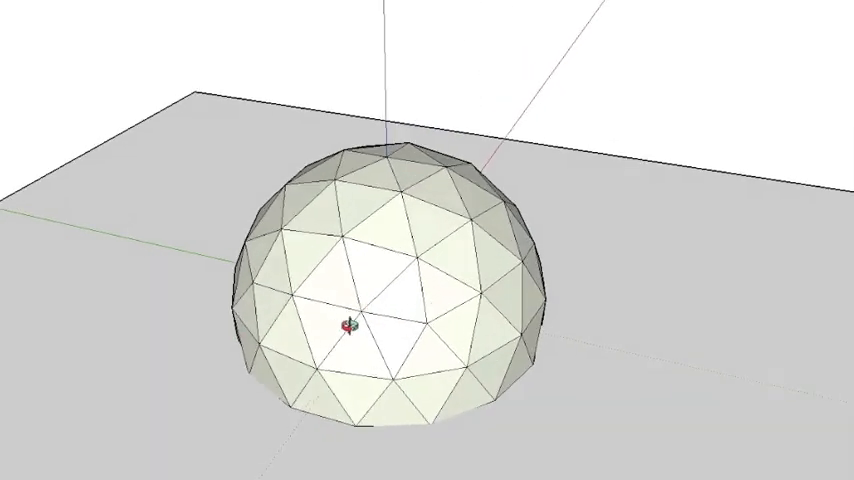
pyautogui.moveTo(350, 328); pyautogui.dragTo(472, 260)
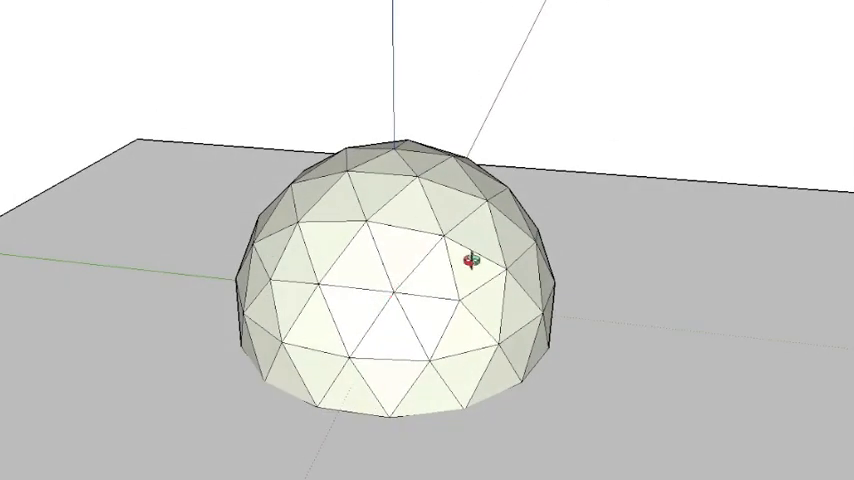